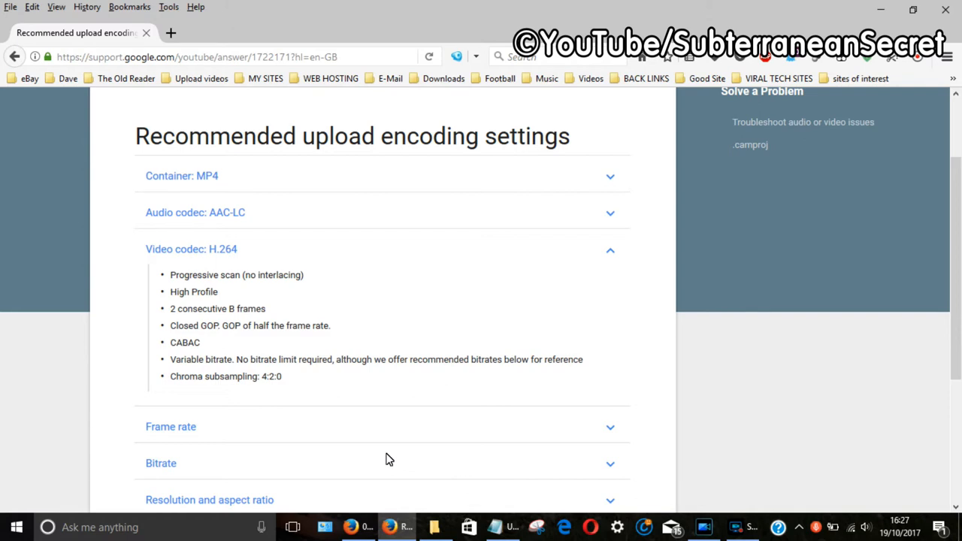
mouse_move(221, 172)
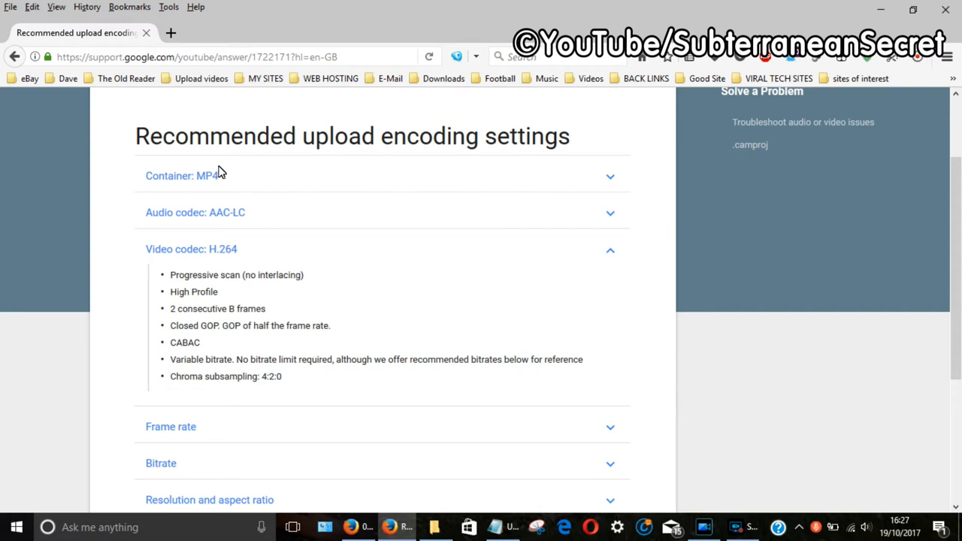
Open Properties for the clip 2017_0925_132057_345 in the N_VIDEO folder
click(185, 176)
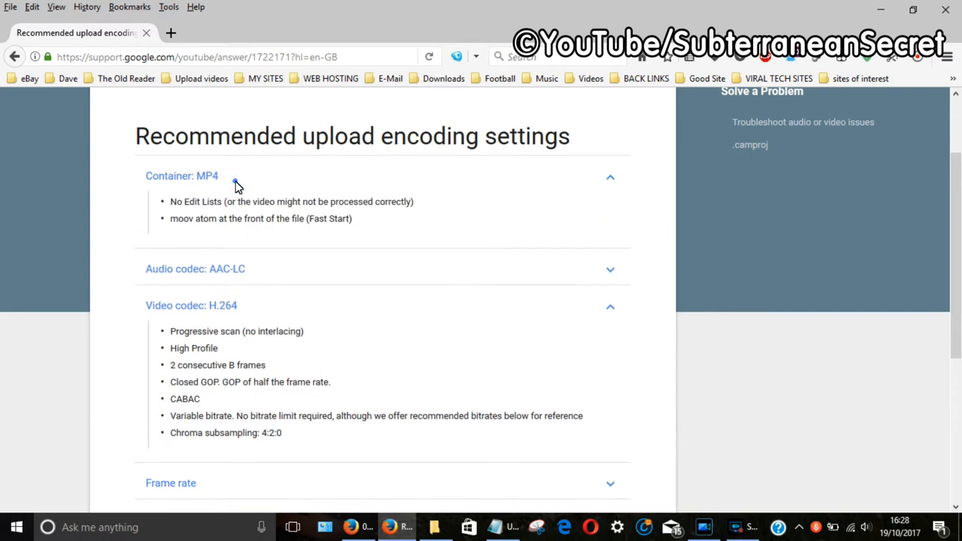
click(182, 175)
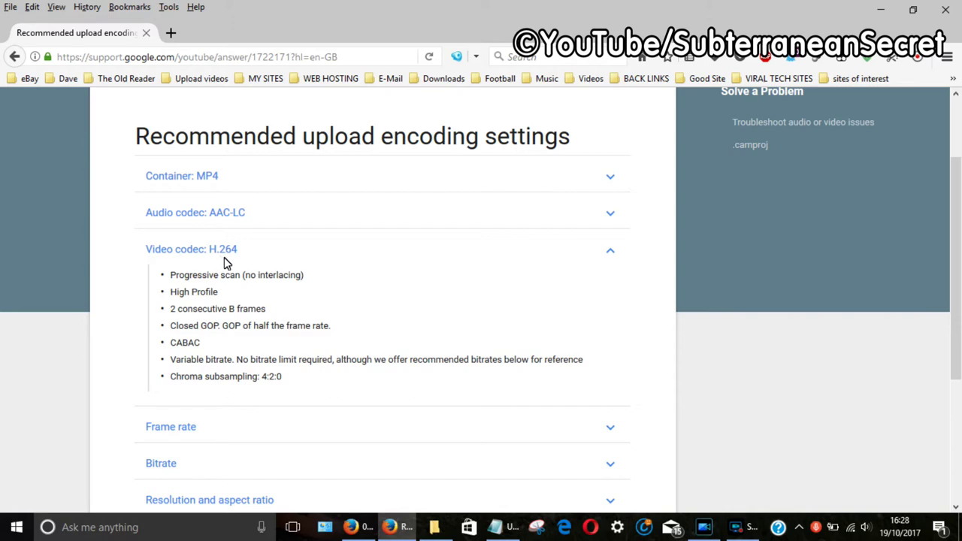
mouse_move(372, 336)
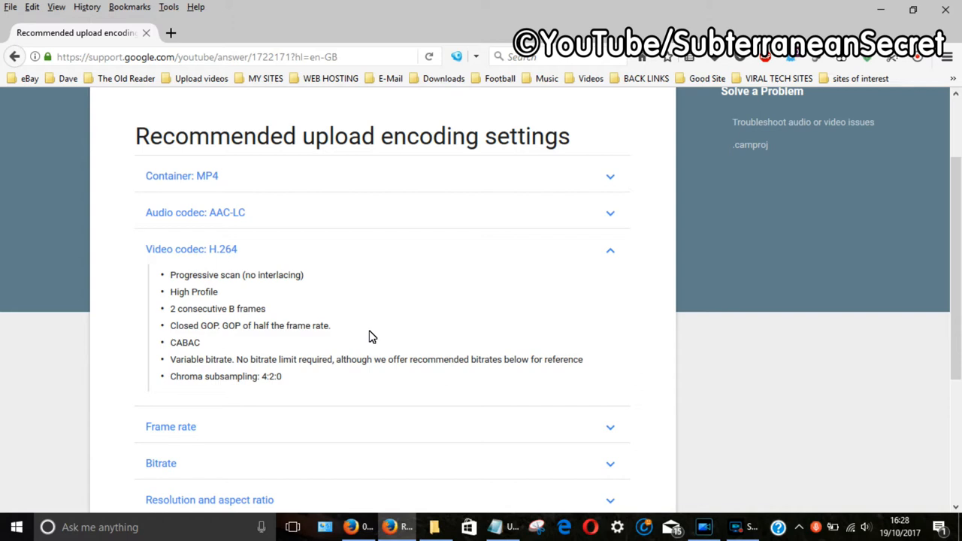
mouse_move(278, 204)
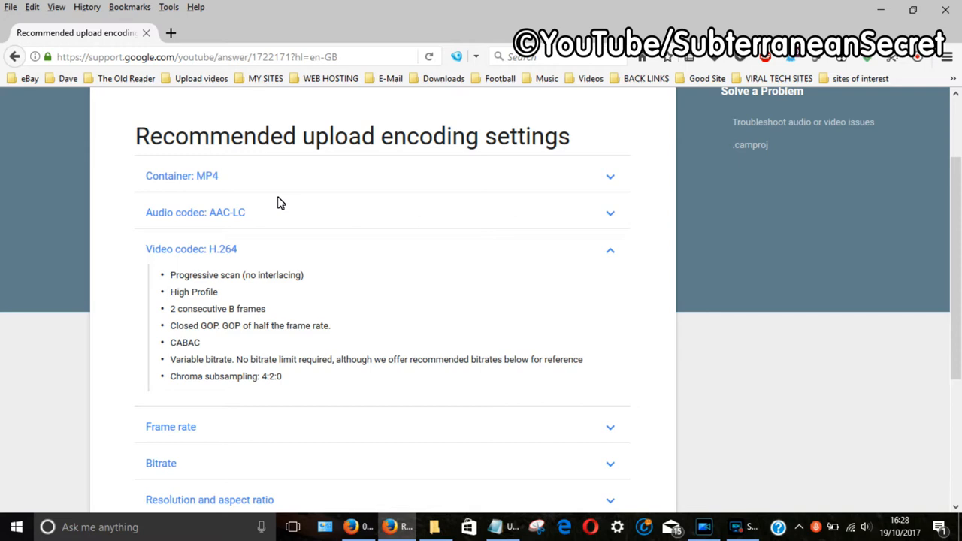
mouse_move(292, 174)
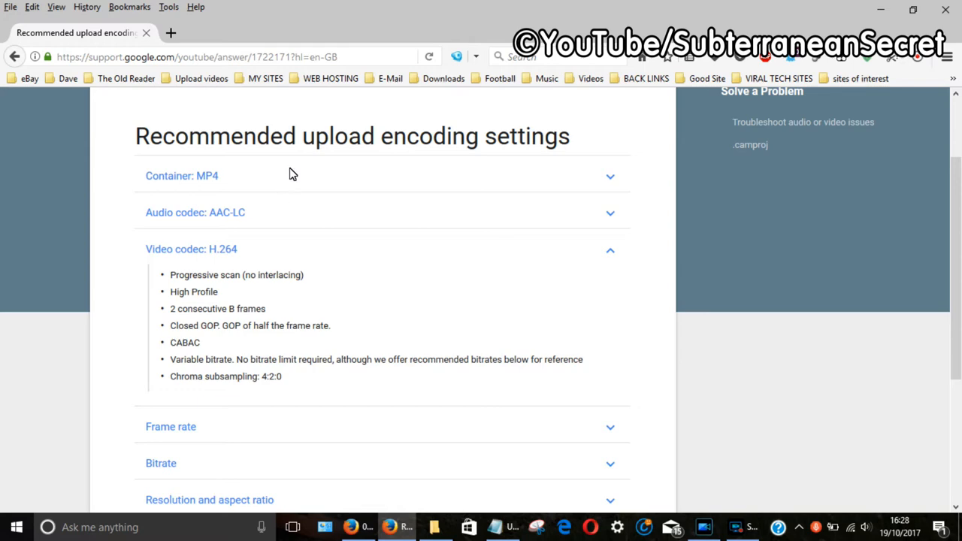
click(432, 528)
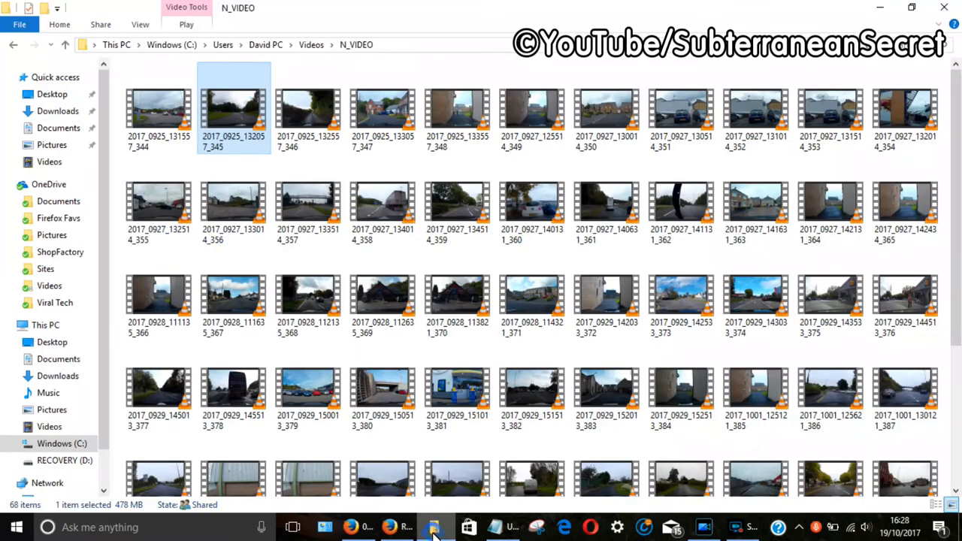
mouse_move(538, 143)
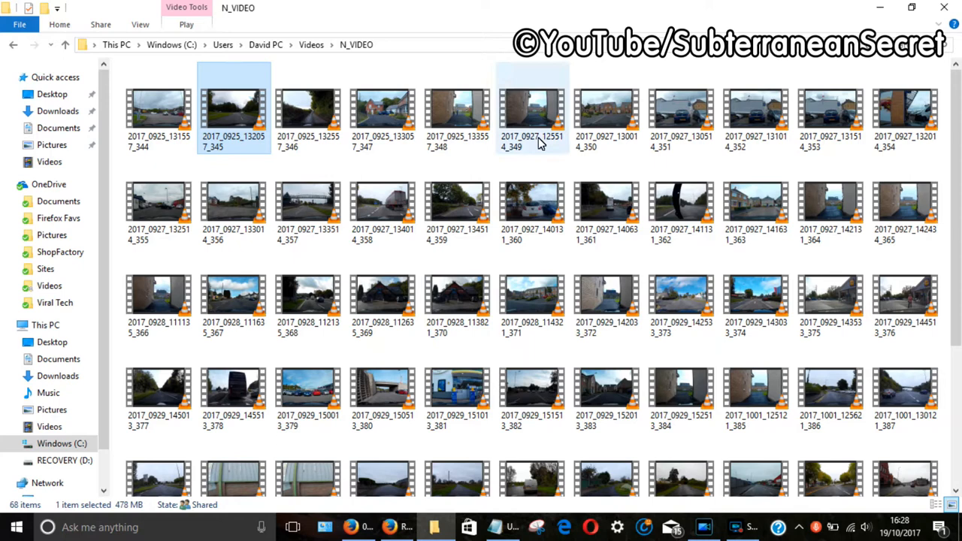
mouse_move(537, 144)
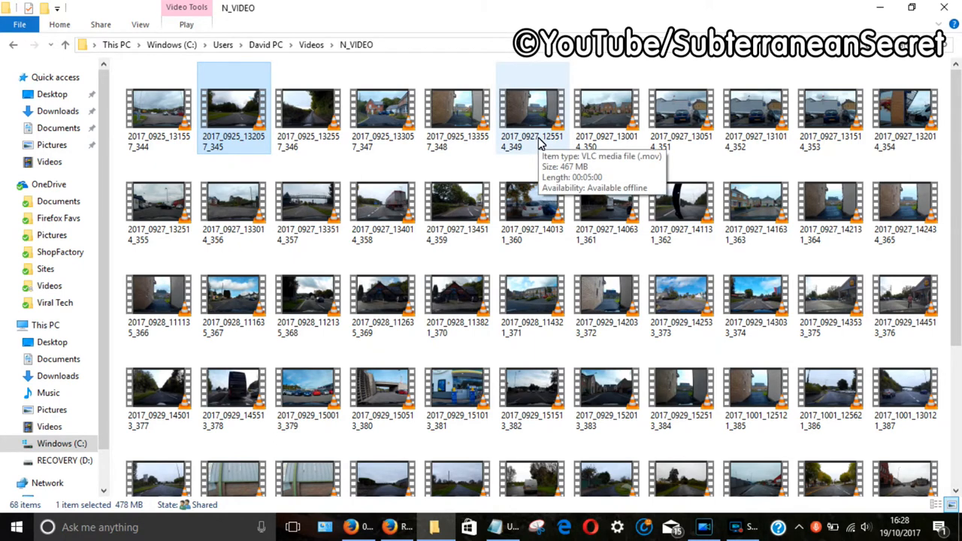
mouse_move(588, 65)
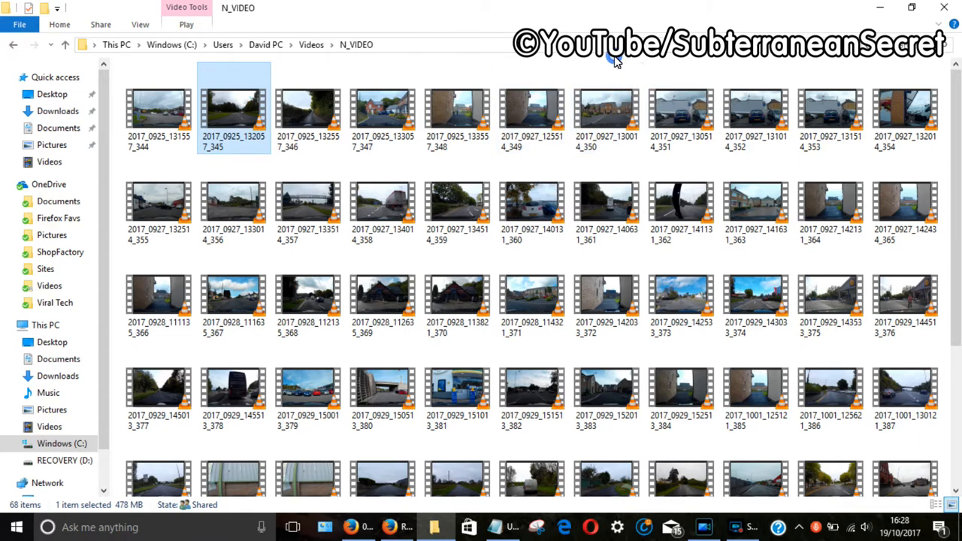
mouse_move(229, 118)
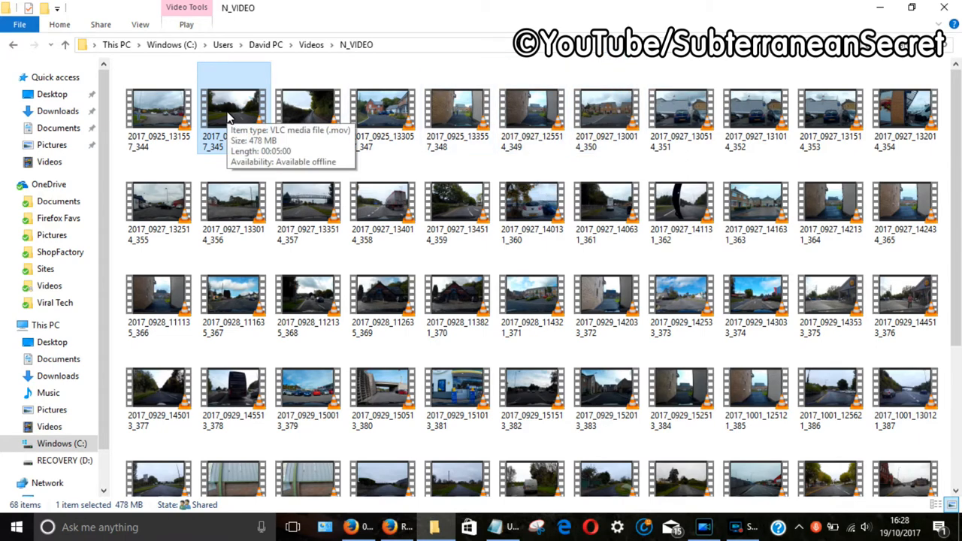
right_click(229, 116)
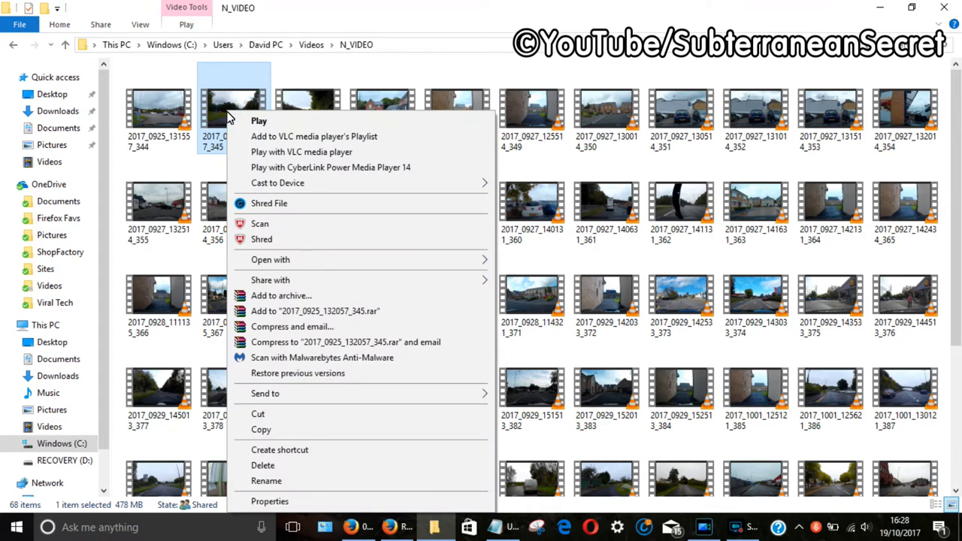
click(282, 502)
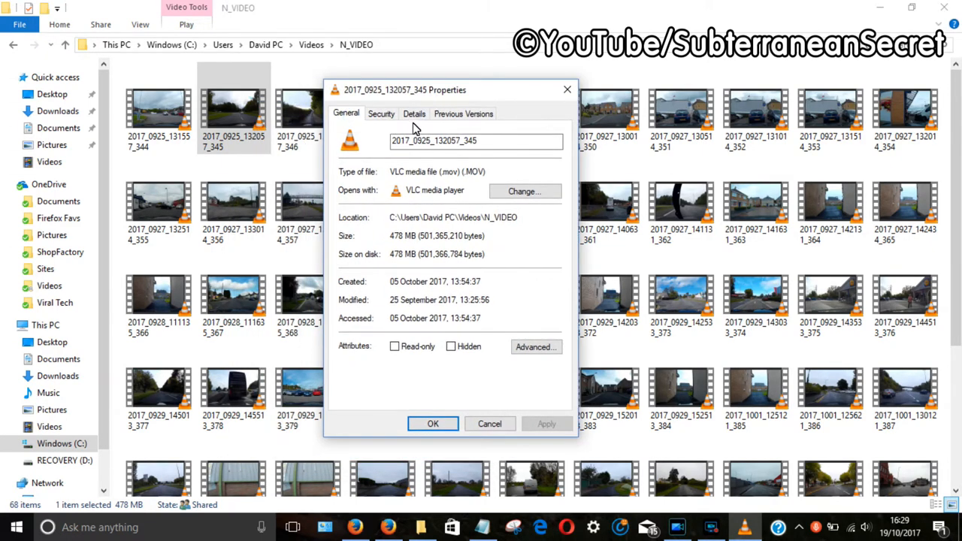
Show the clip's details: 1920×1080, 30 fps, 12180 kbps video and 512 kbps audio
click(414, 113)
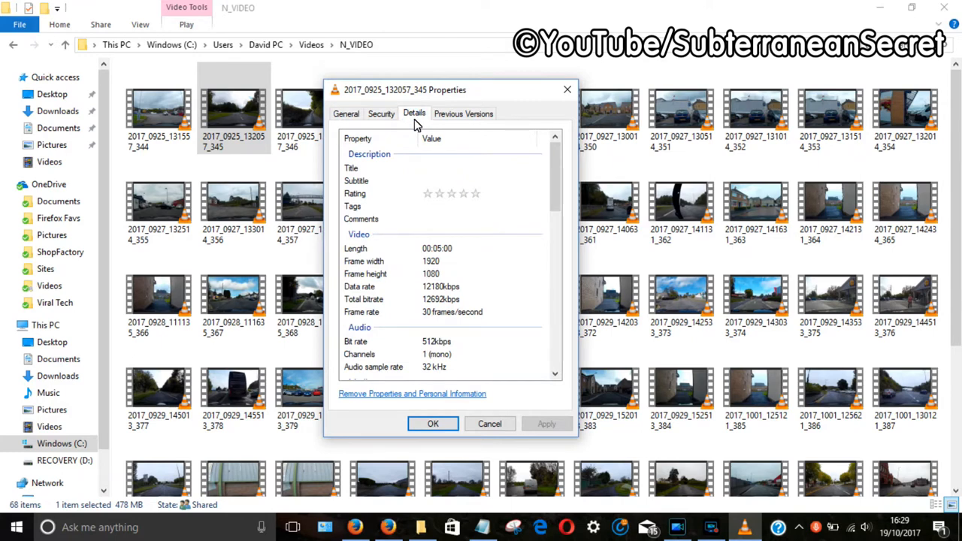
scroll(down, 3)
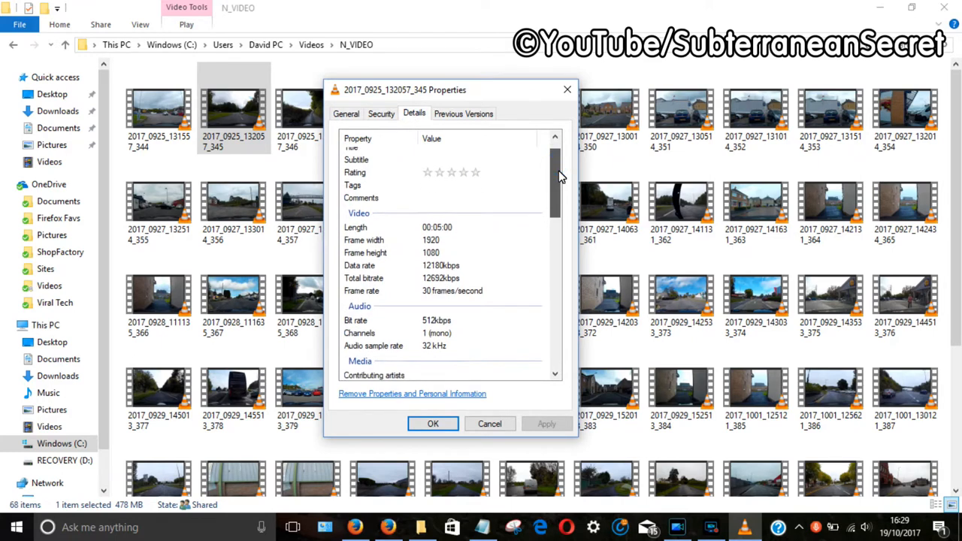
scroll(down, 3)
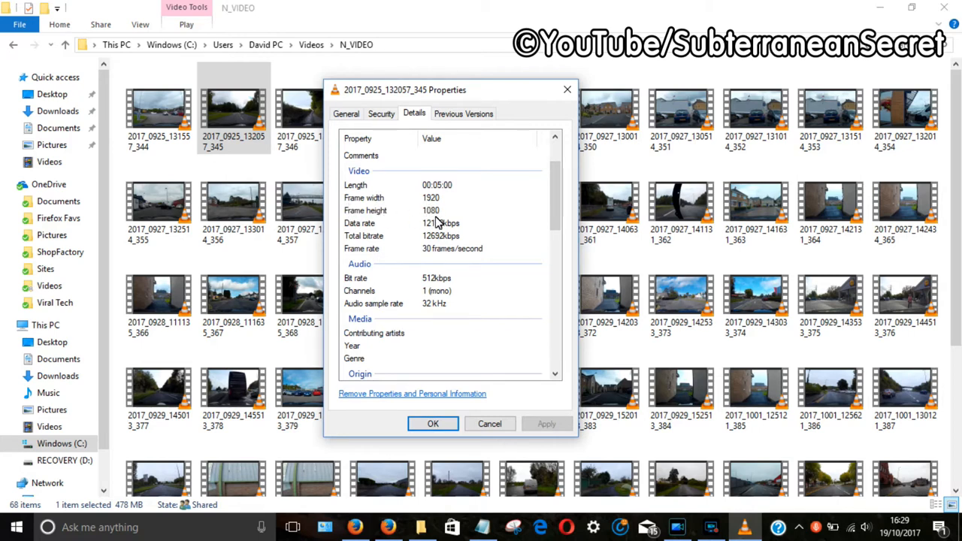
mouse_move(432, 233)
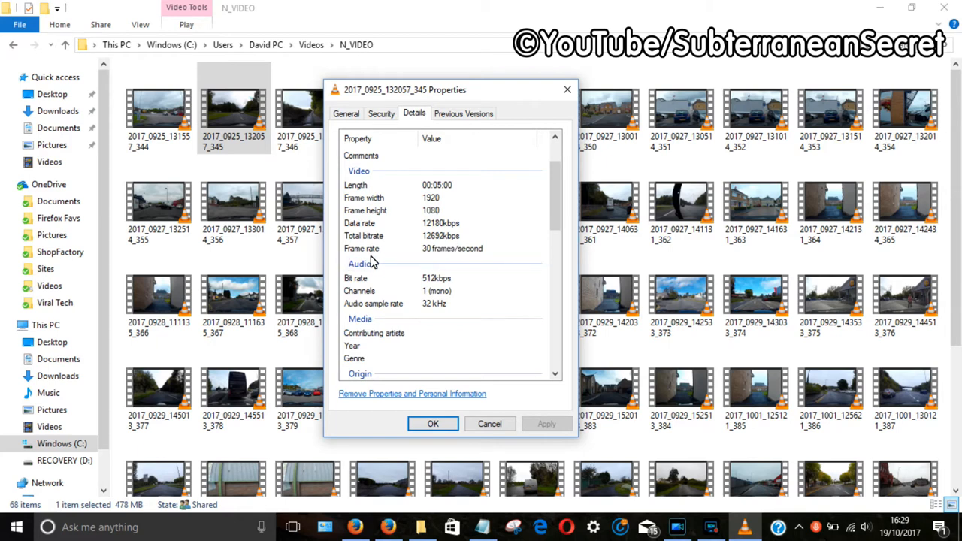
mouse_move(464, 273)
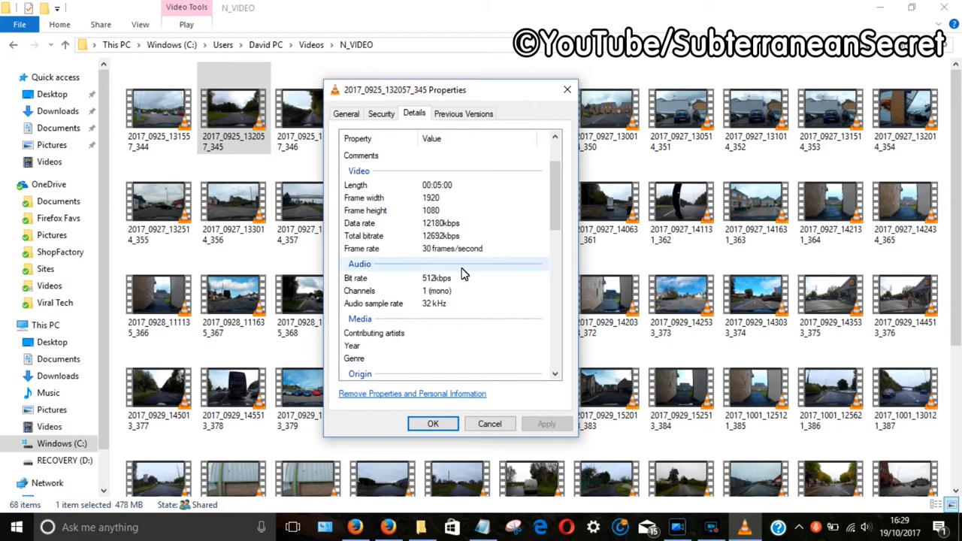
mouse_move(456, 257)
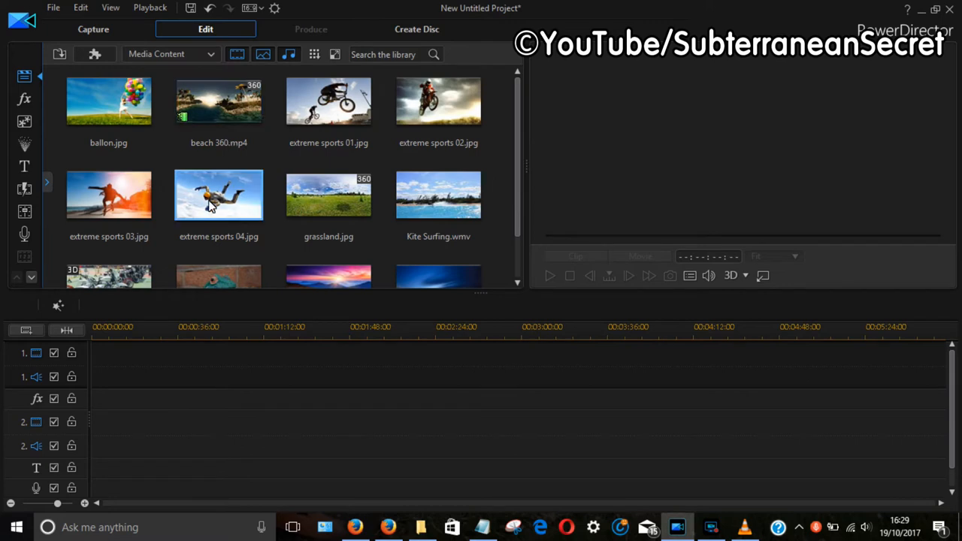
Drag ballon.jpg from the media library to the start of video track 1
drag(109, 102, 117, 353)
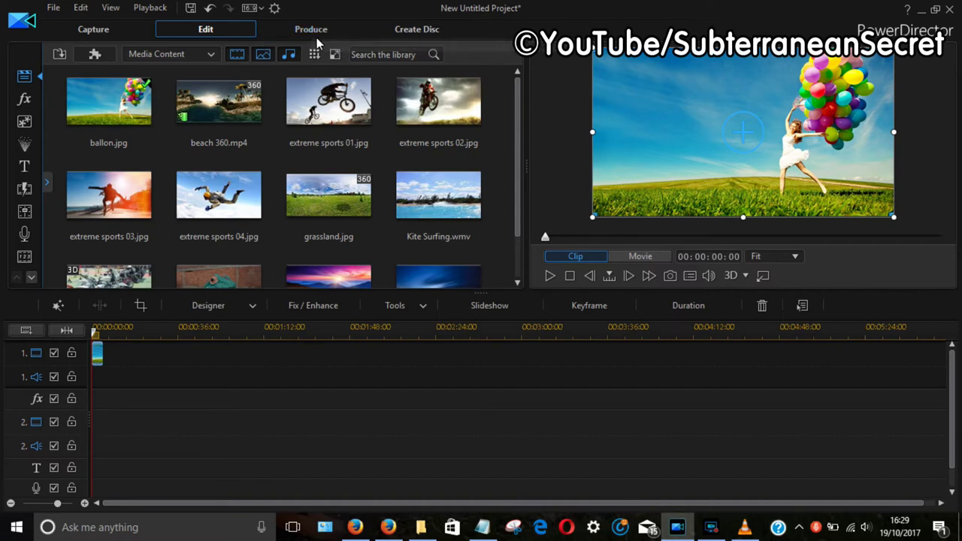
click(311, 29)
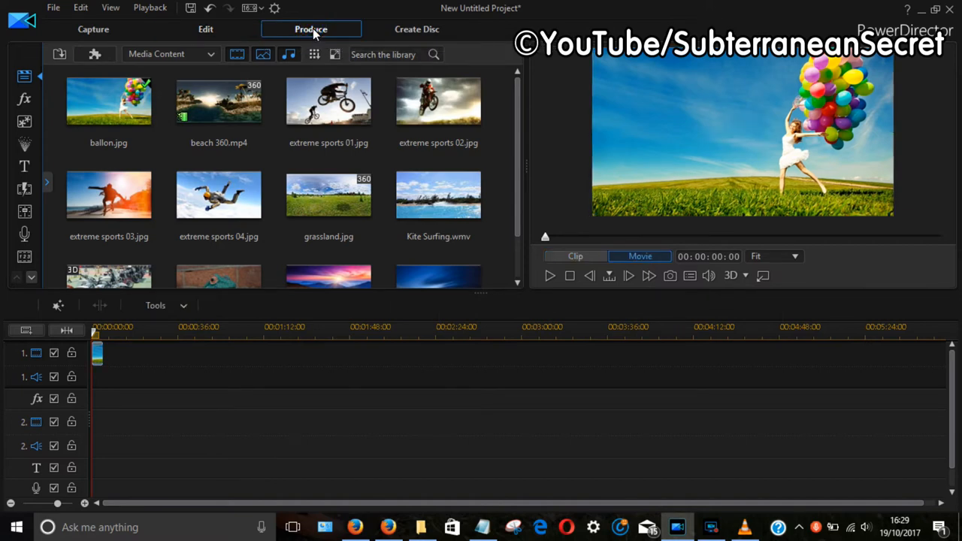
Choose H.264 AVC output with the MP4 file extension on the Produce page
click(311, 28)
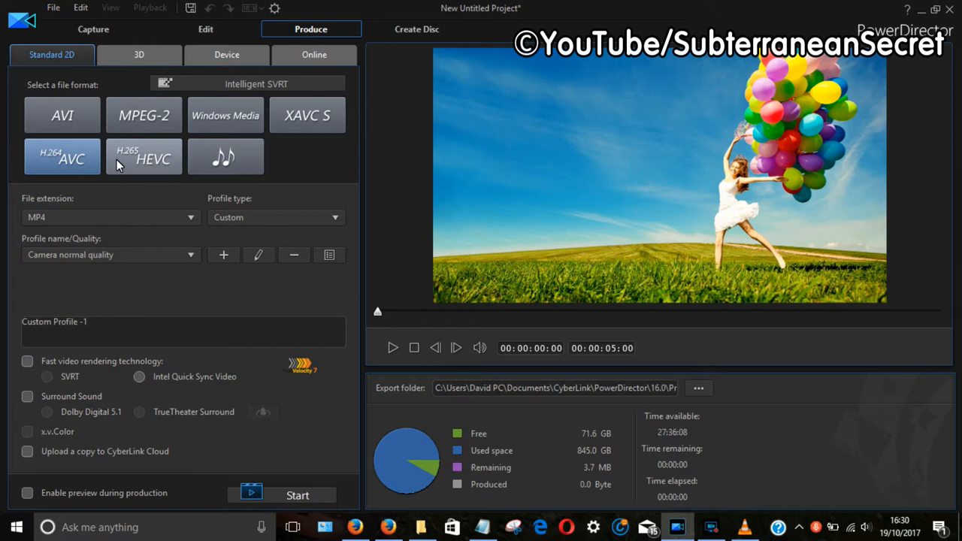
mouse_move(60, 129)
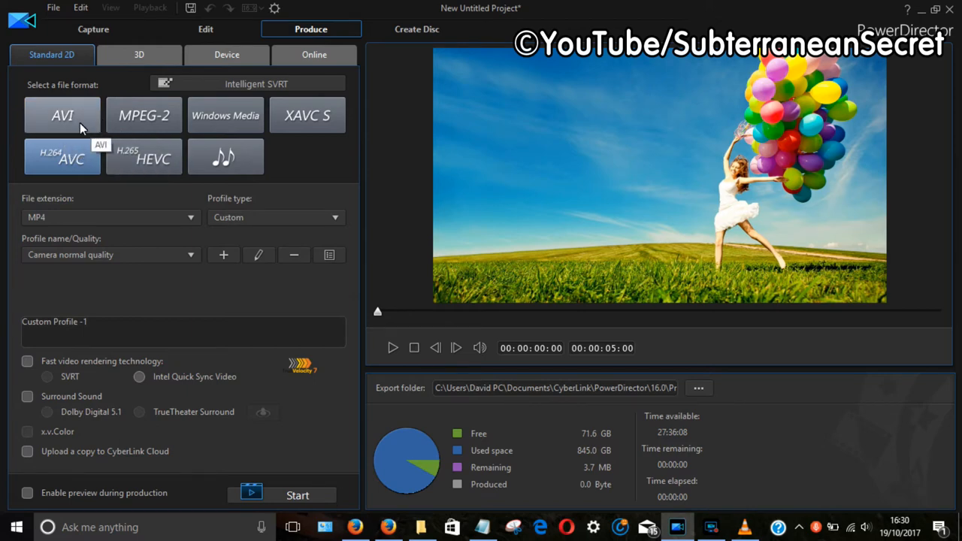
mouse_move(81, 142)
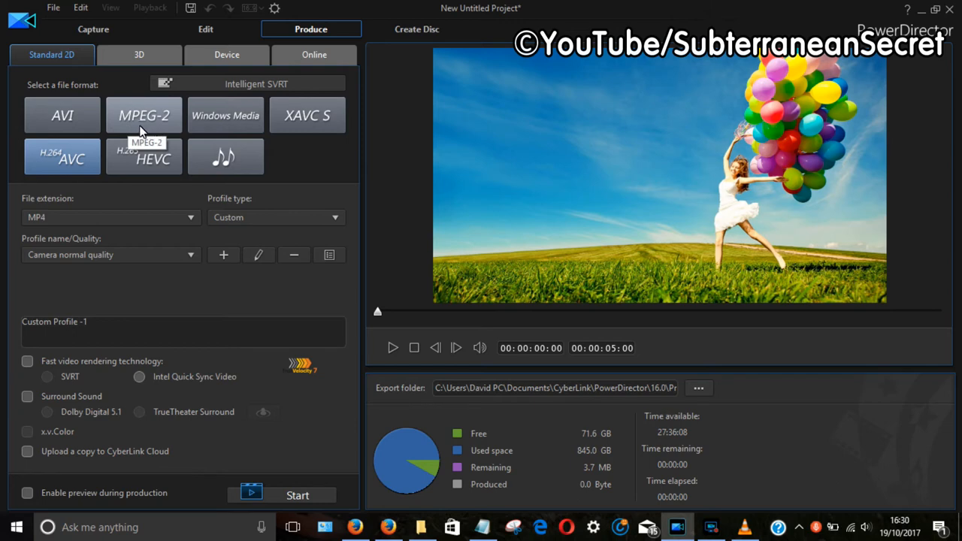
mouse_move(100, 197)
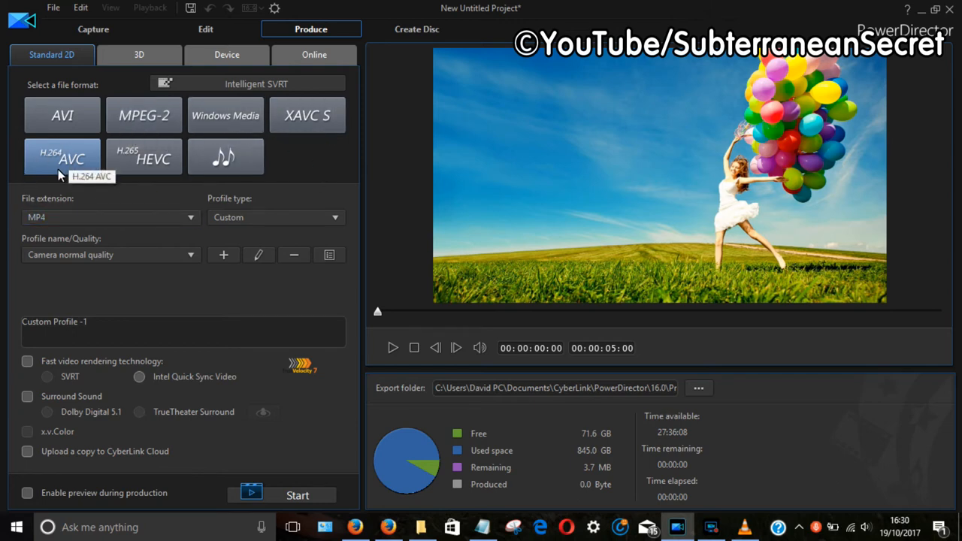
mouse_move(49, 163)
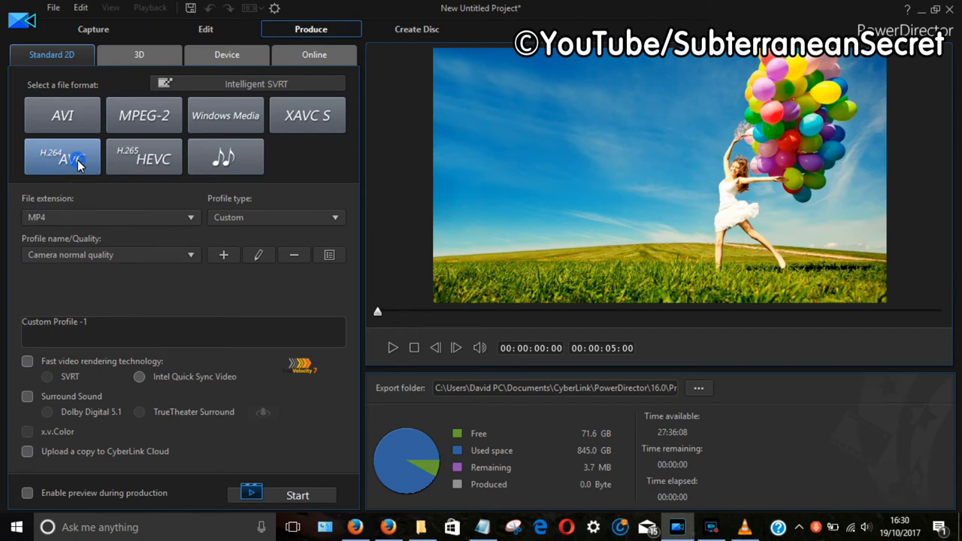
click(144, 157)
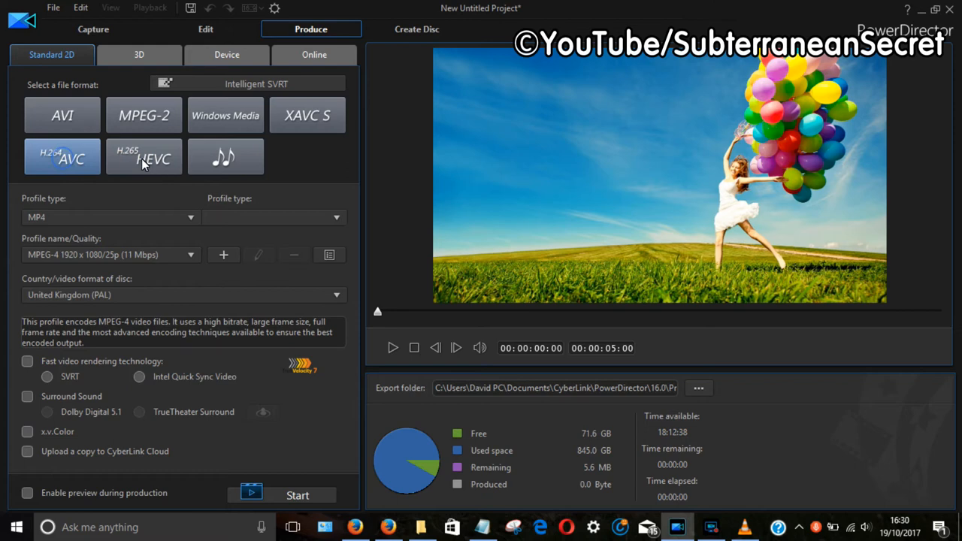
click(143, 156)
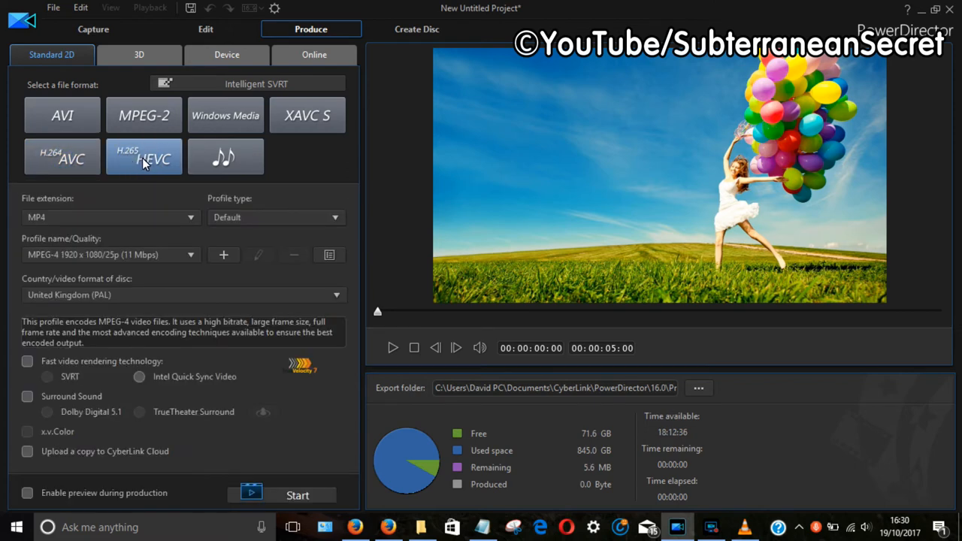
mouse_move(150, 169)
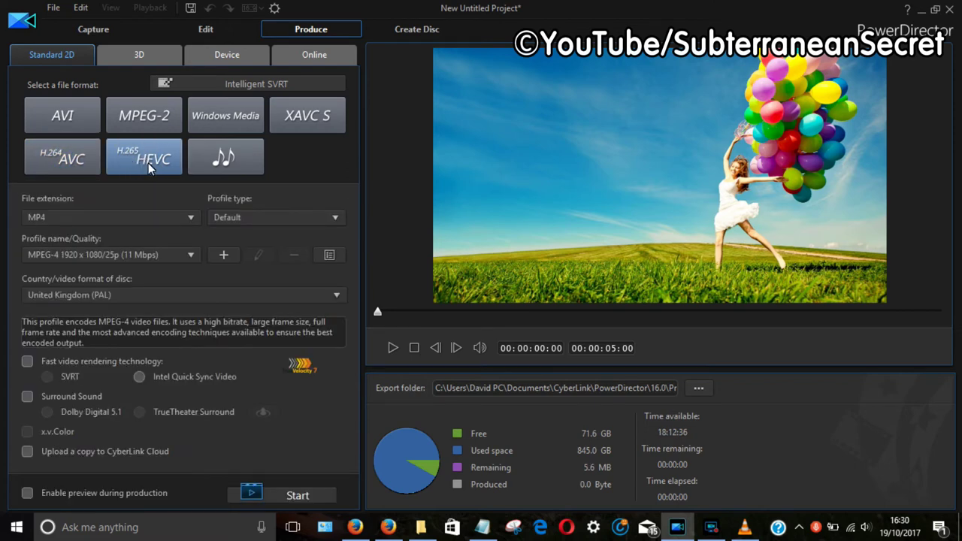
mouse_move(59, 168)
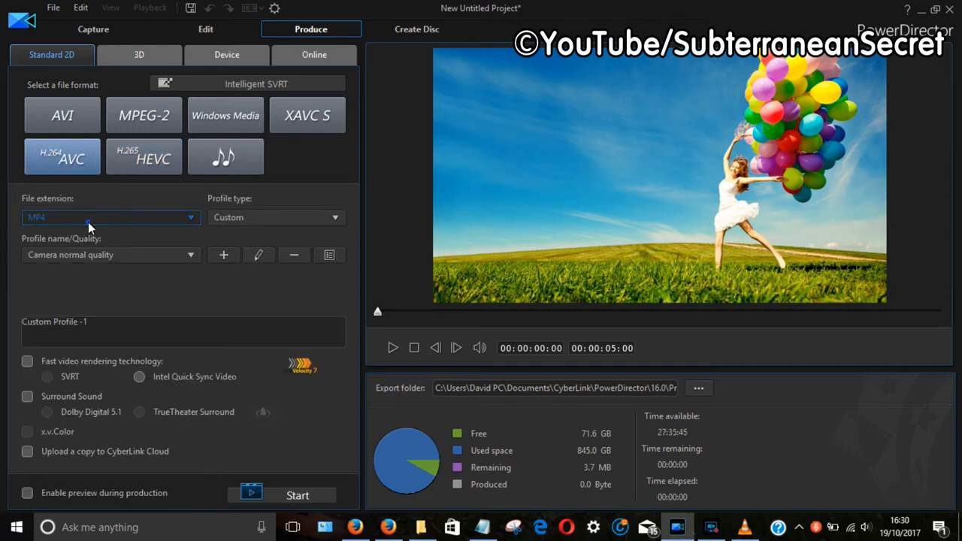
click(111, 217)
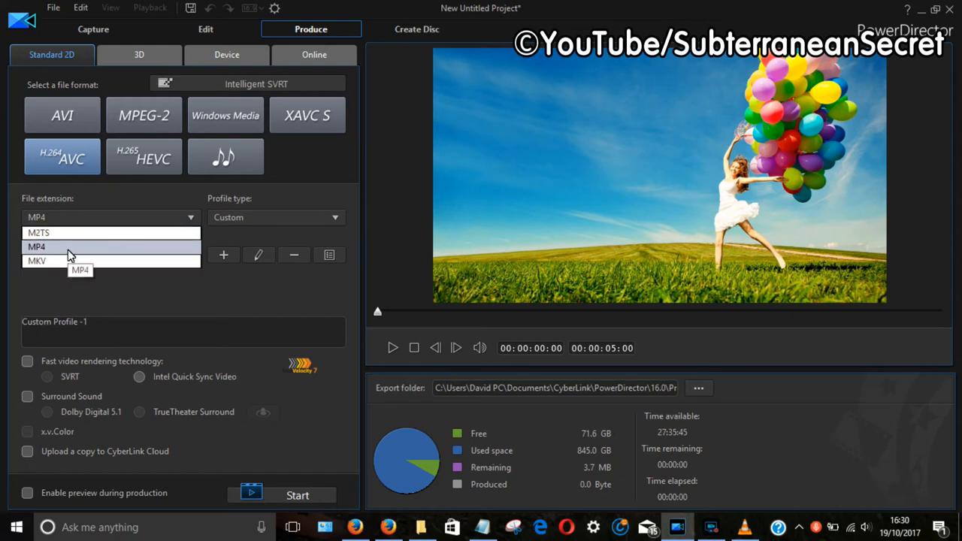
click(36, 247)
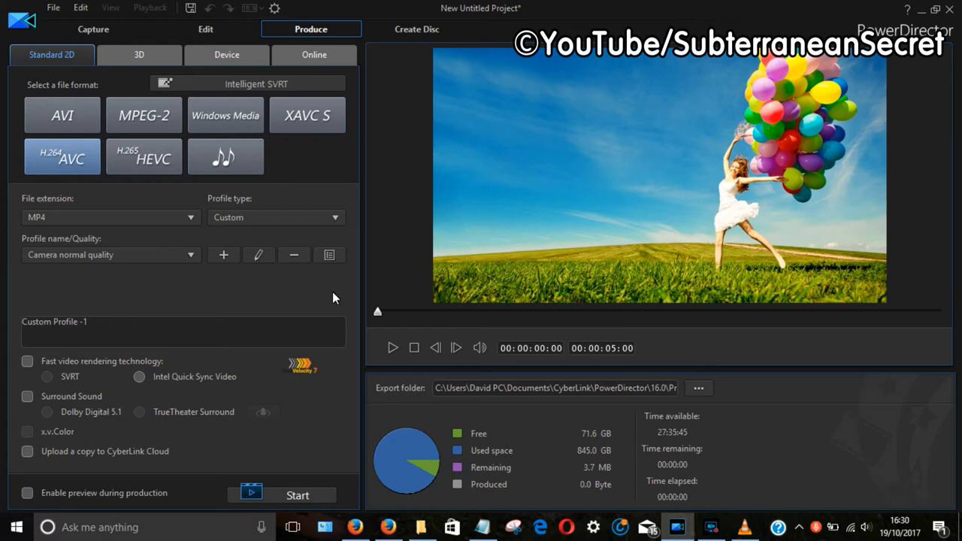
mouse_move(223, 255)
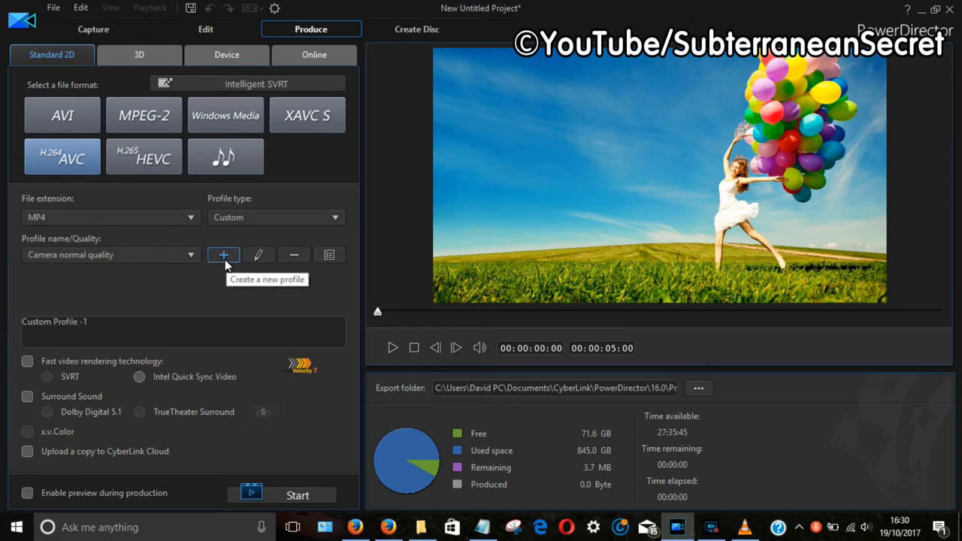
mouse_move(225, 264)
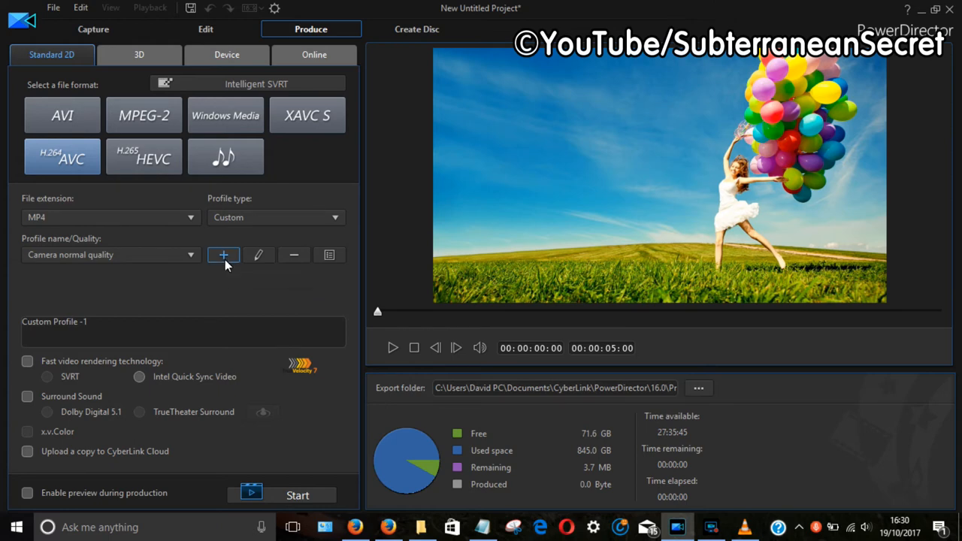
Add a new quality profile named YouTube1, clearing the duplicate-name warning
click(223, 255)
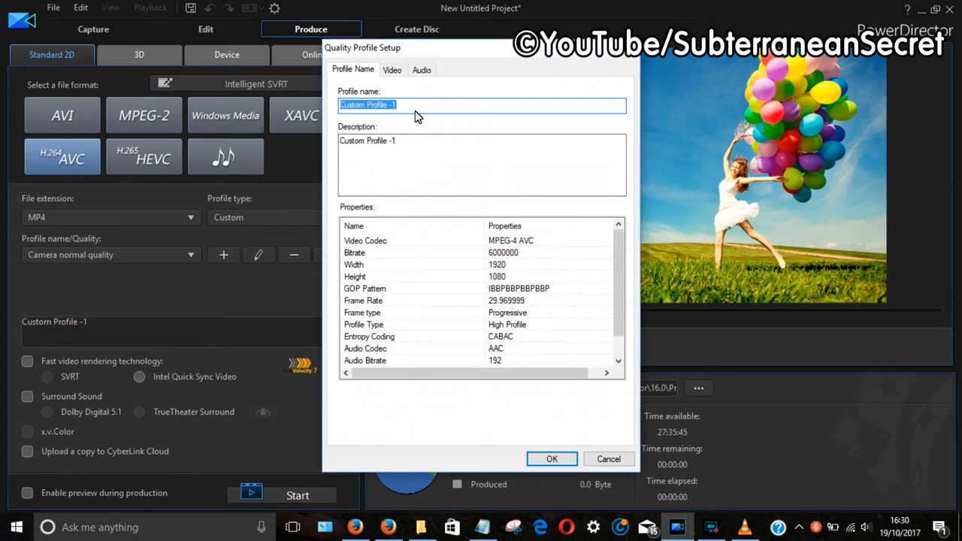
text(YouTube)
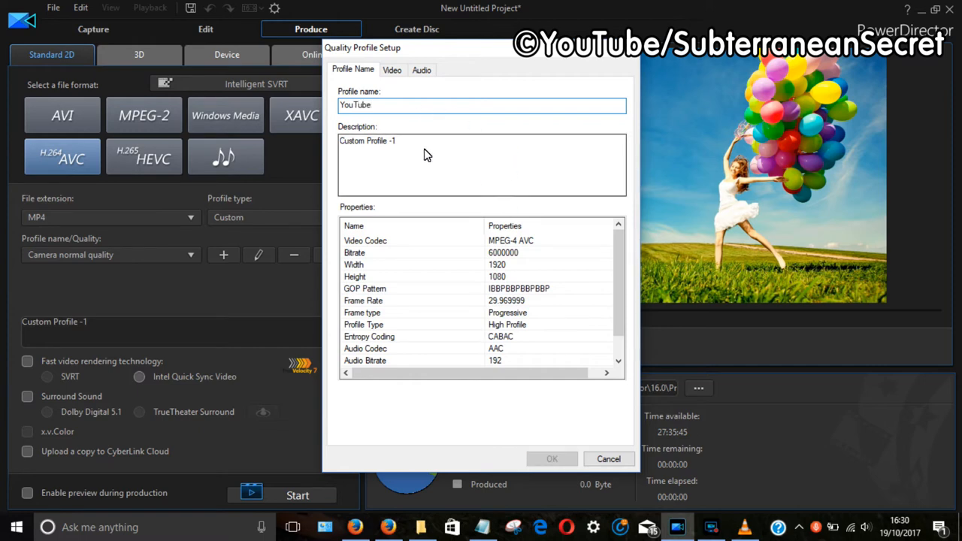
click(391, 70)
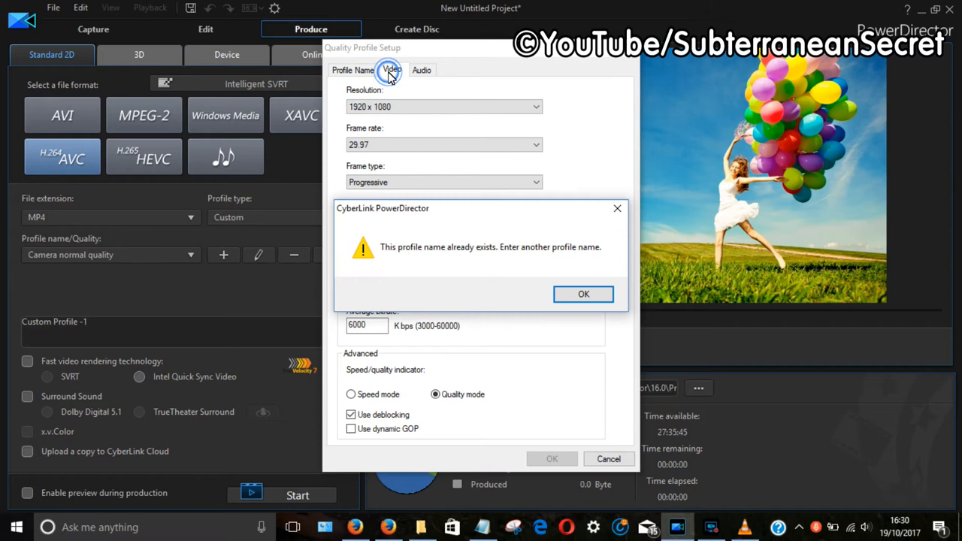
mouse_move(617, 209)
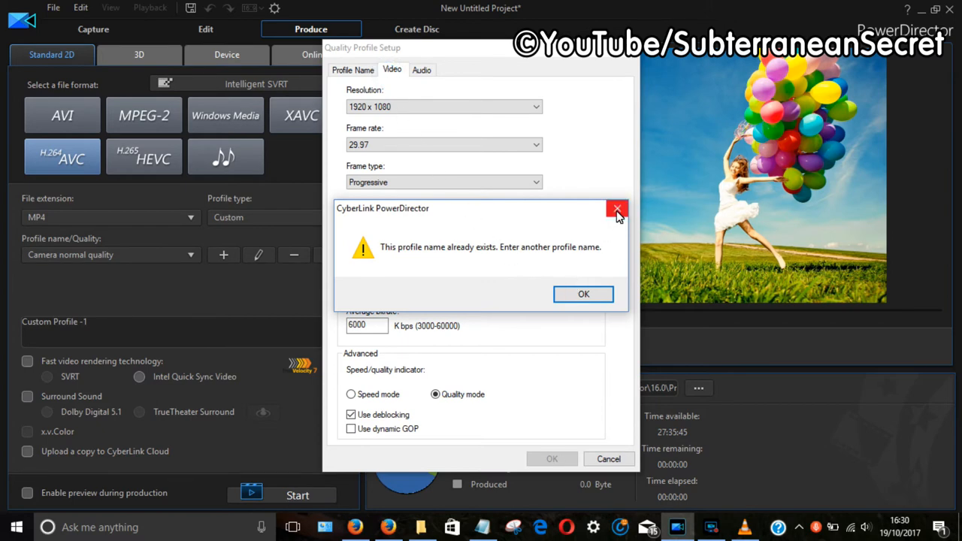
click(616, 208)
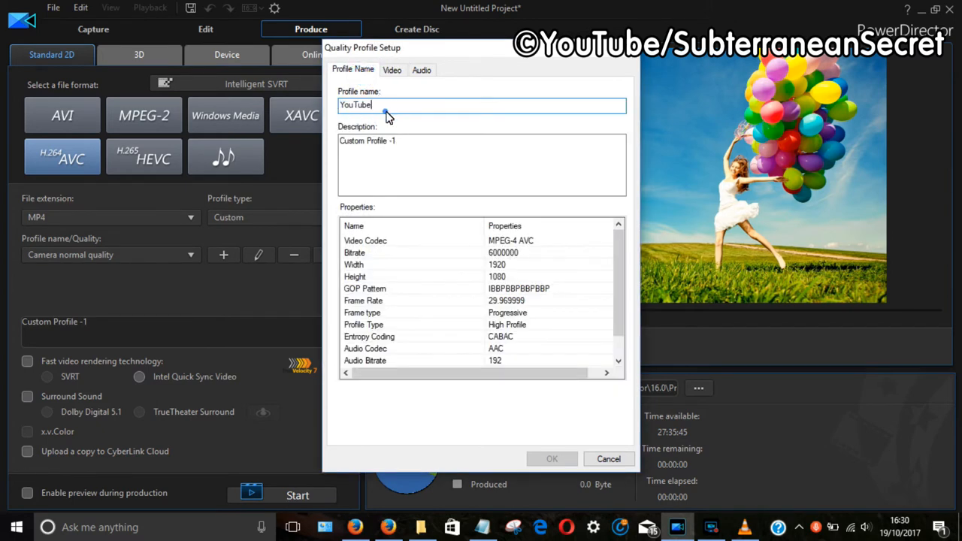
text(1)
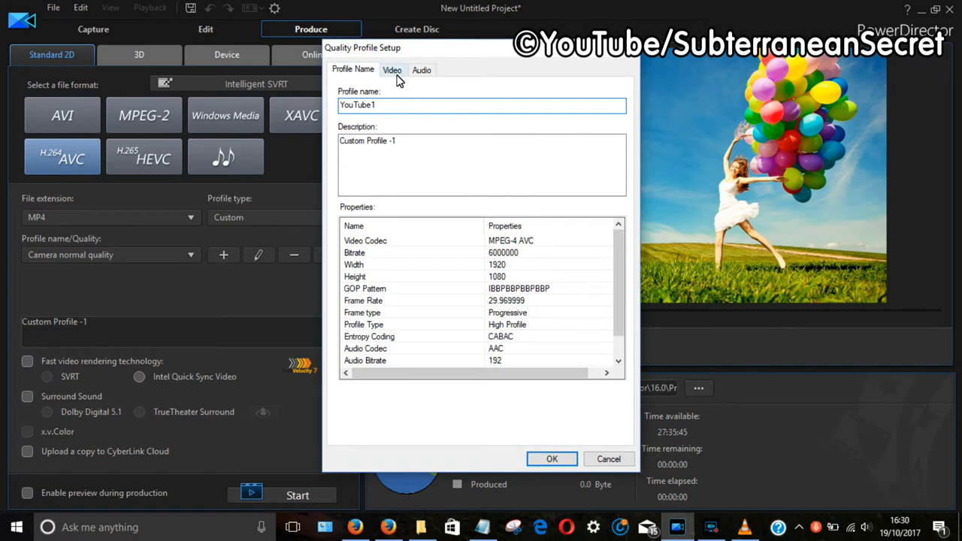
click(392, 70)
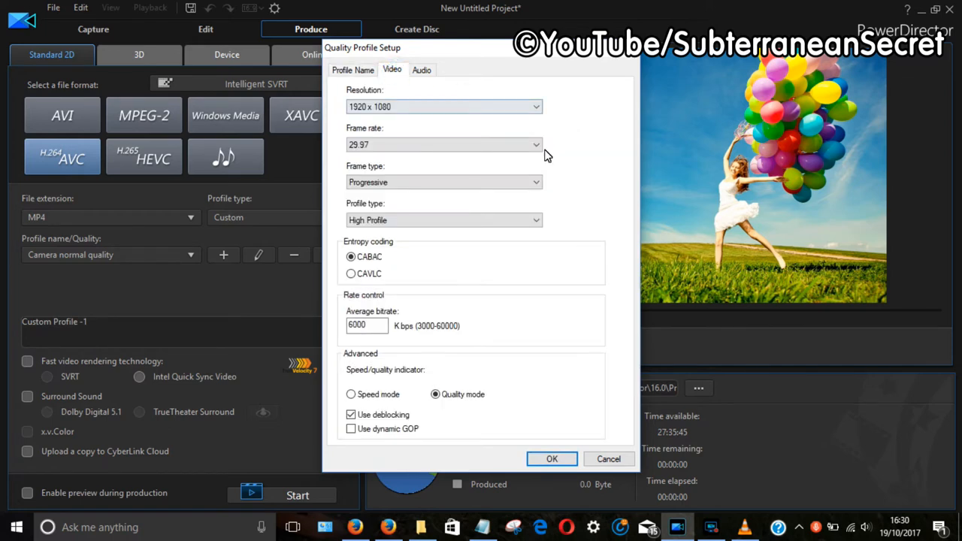
mouse_move(602, 408)
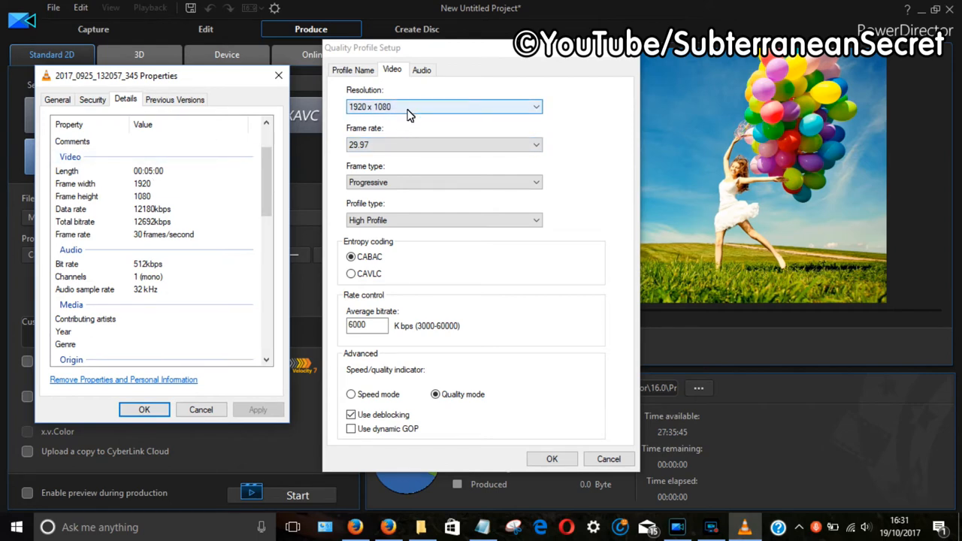
Compare the clip's Details with YouTube1's video settings to match the 30 fps rate
click(443, 105)
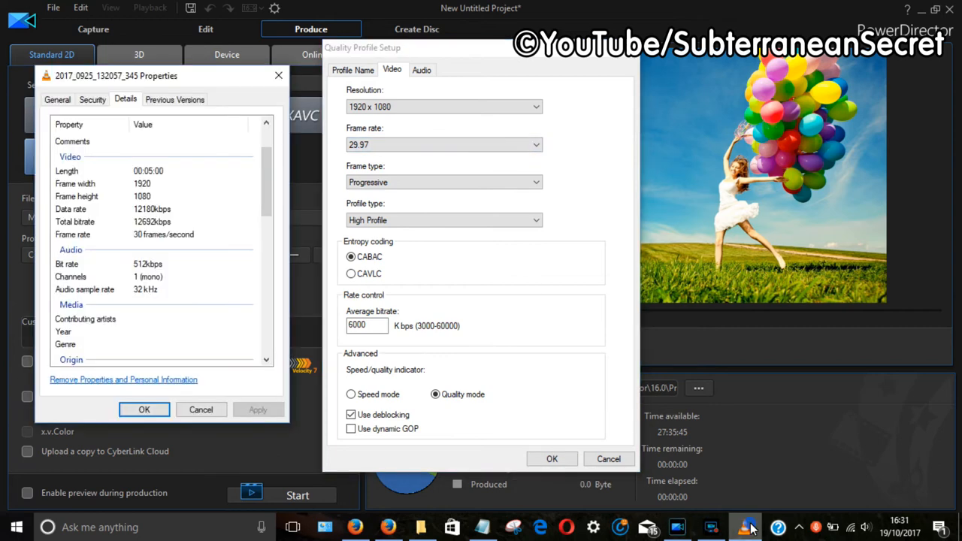
mouse_move(464, 188)
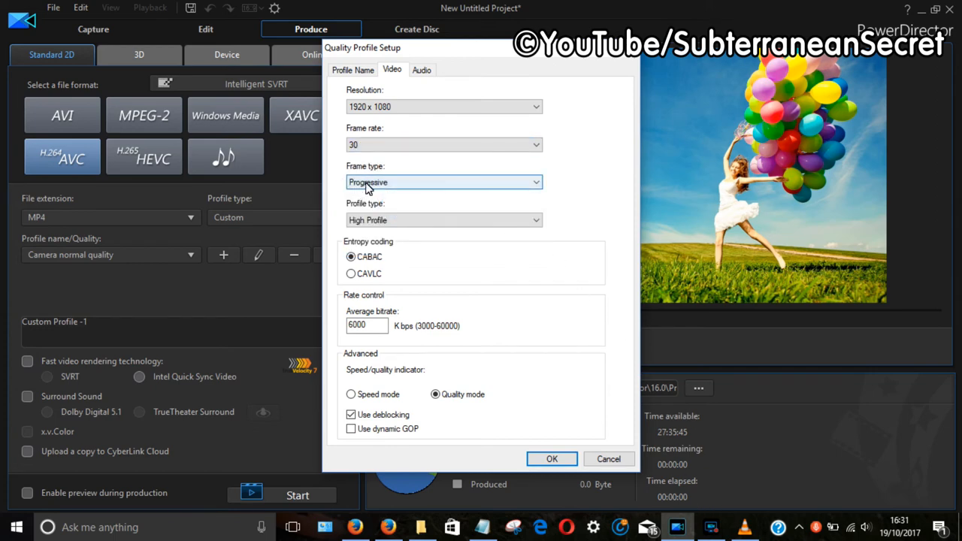
mouse_move(354, 230)
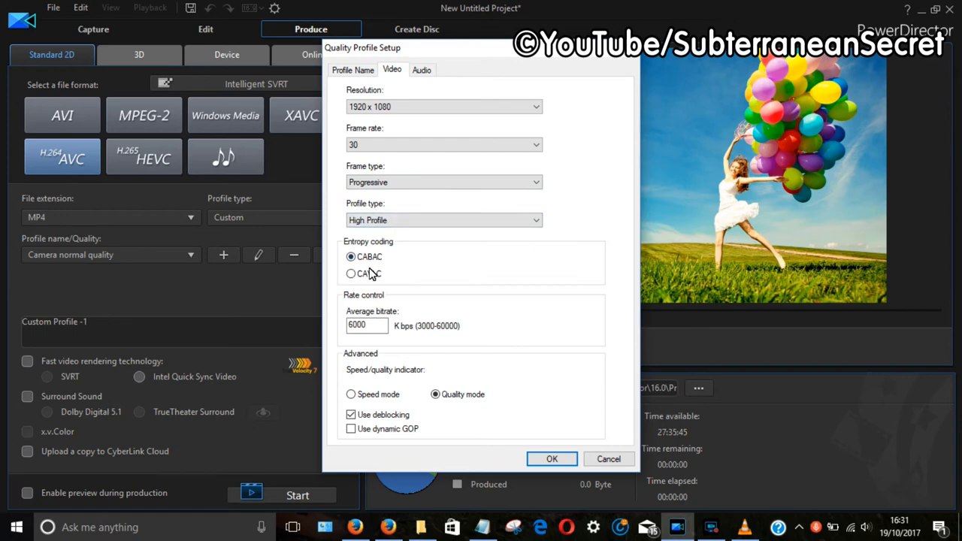
mouse_move(391, 293)
text(12)
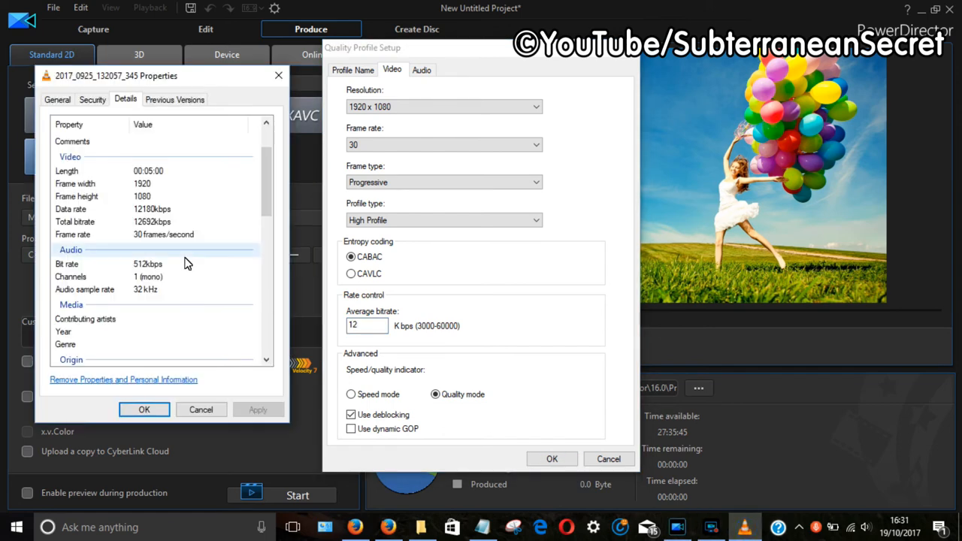
mouse_move(327, 315)
text(692)
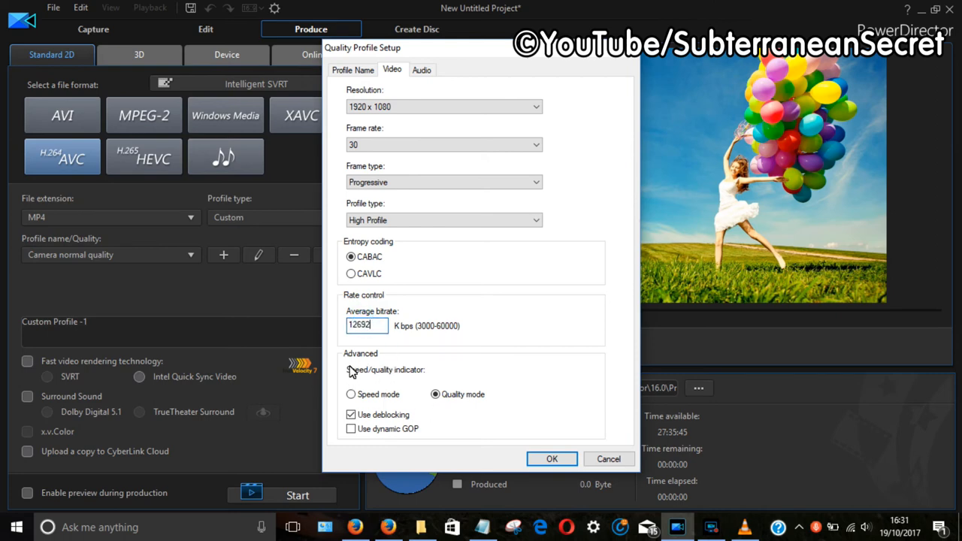
mouse_move(456, 418)
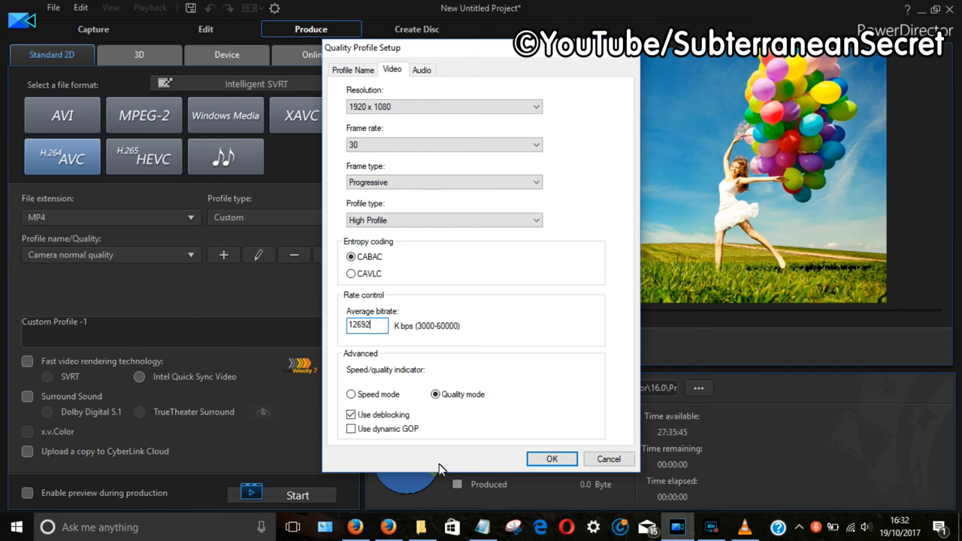
mouse_move(443, 172)
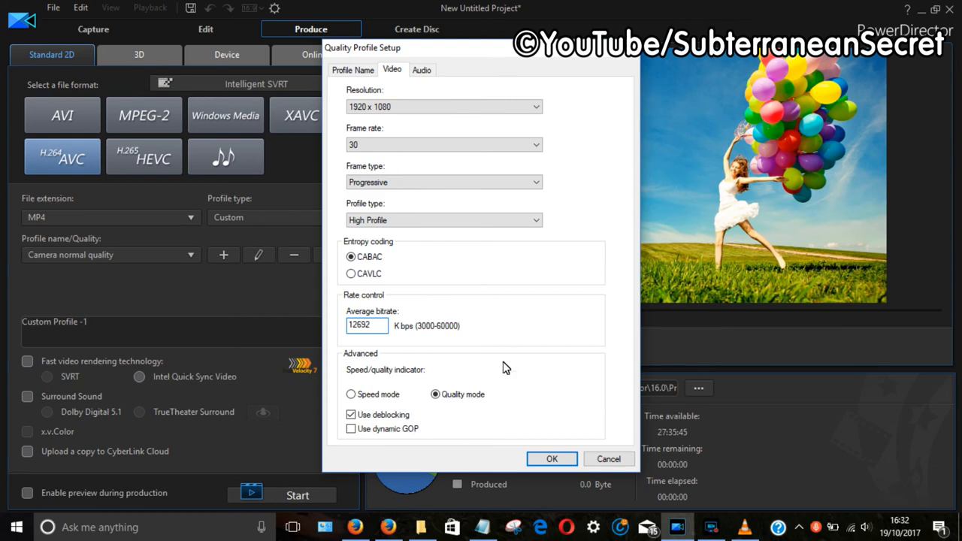
Save the YouTube1 profile and confirm it is selected for H.264 AVC MP4 output
click(551, 458)
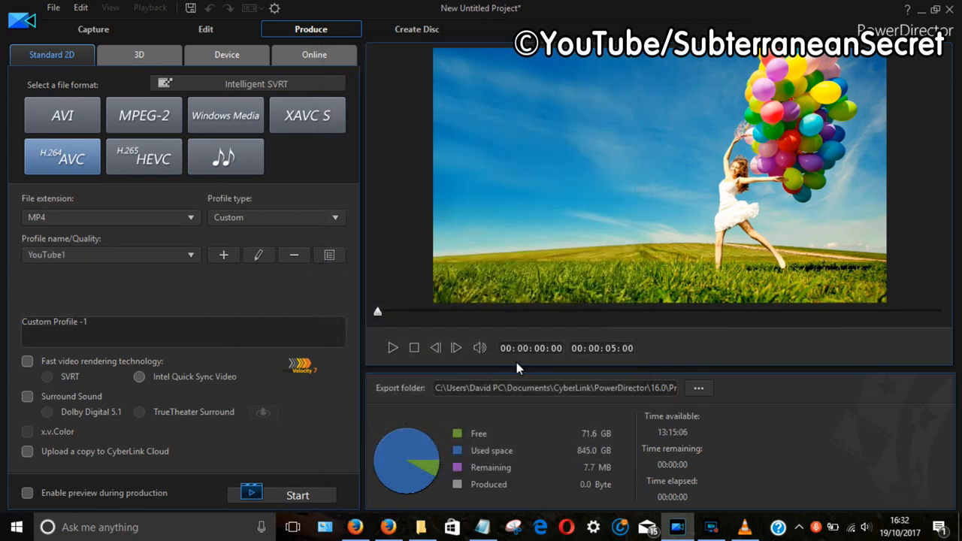
click(109, 254)
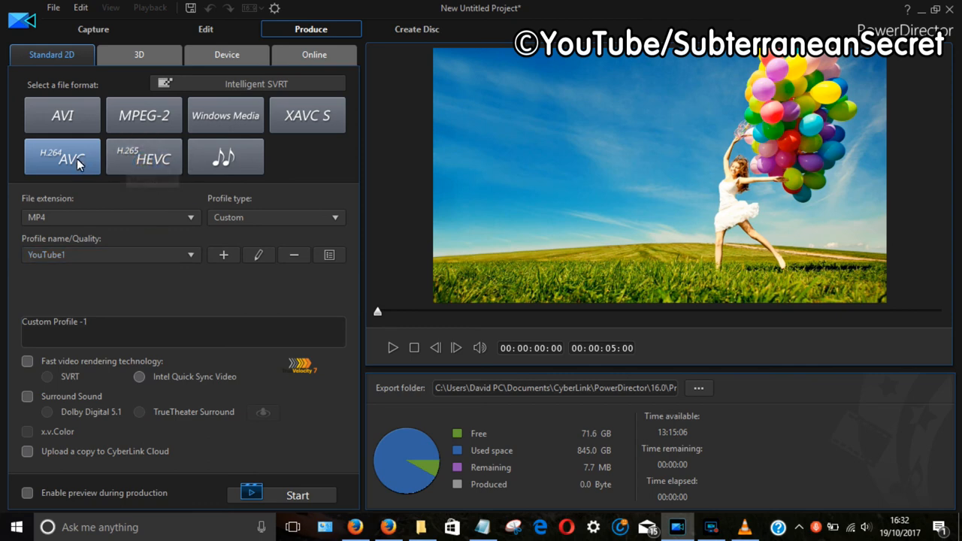
click(62, 157)
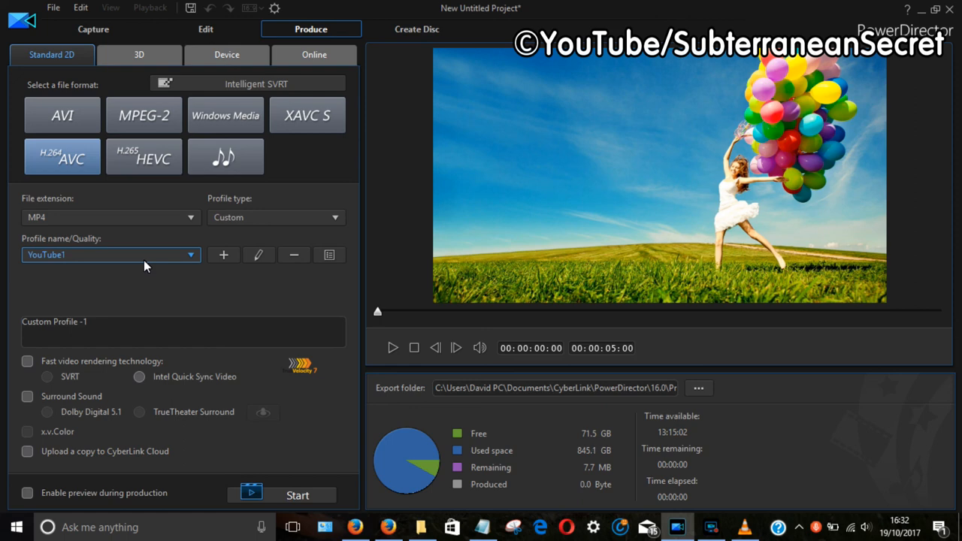
mouse_move(383, 233)
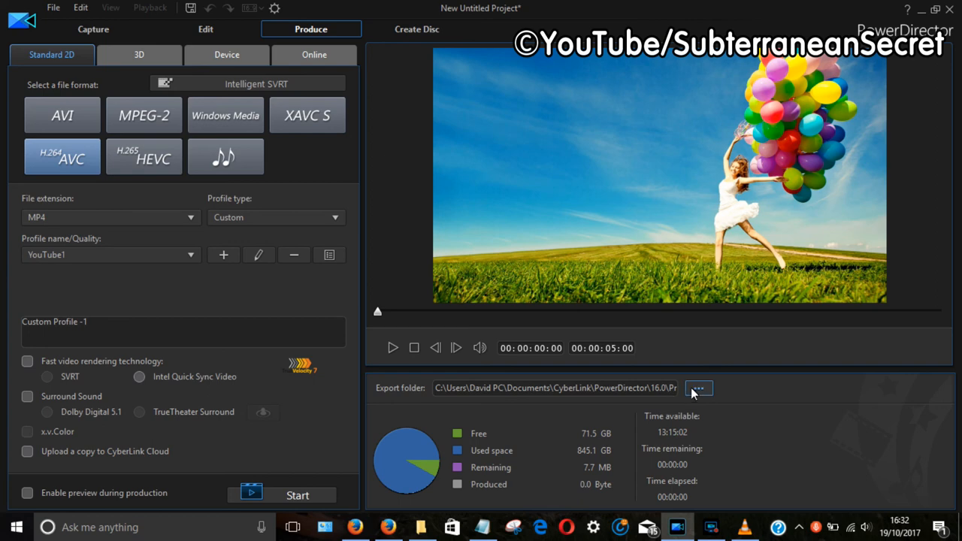
Start producing the project with the YouTube1 H.264 MP4 profile
click(698, 388)
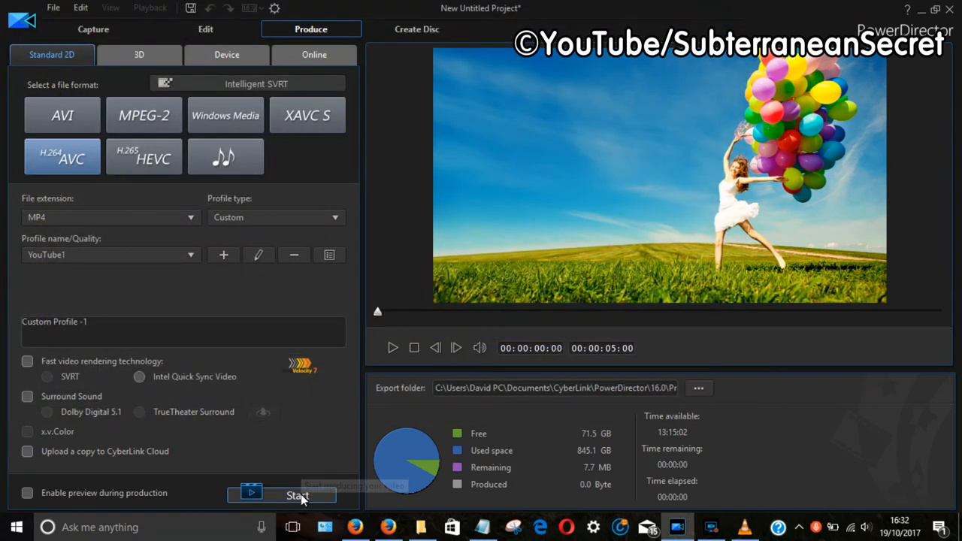
mouse_move(304, 498)
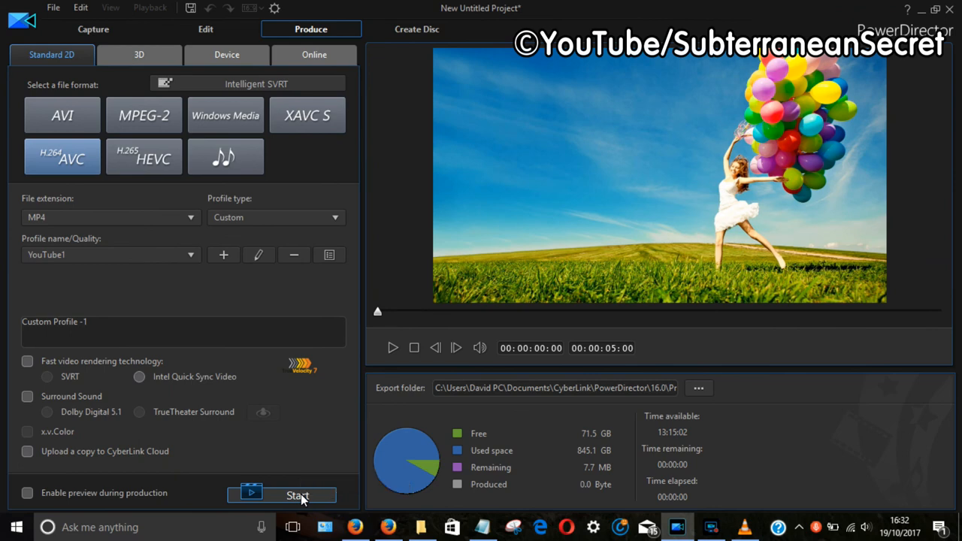
click(303, 494)
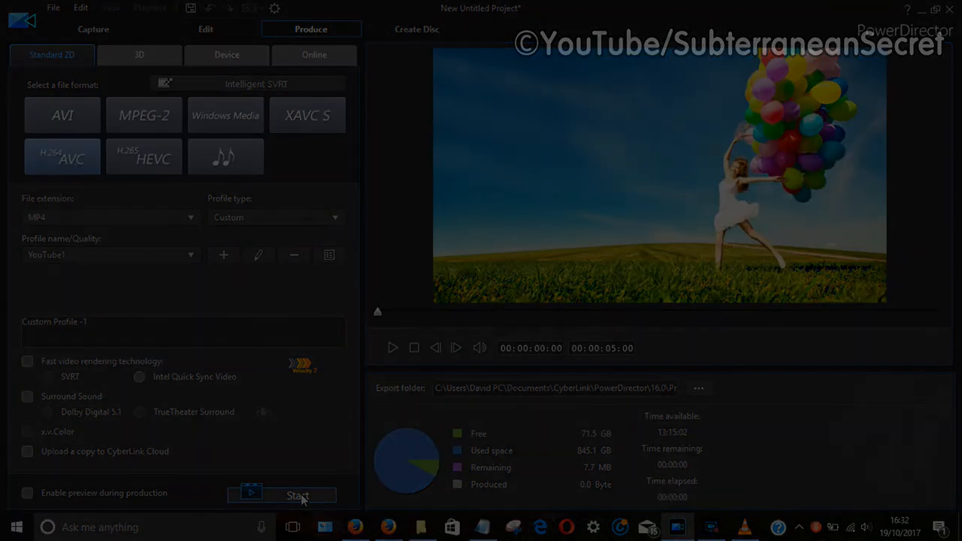